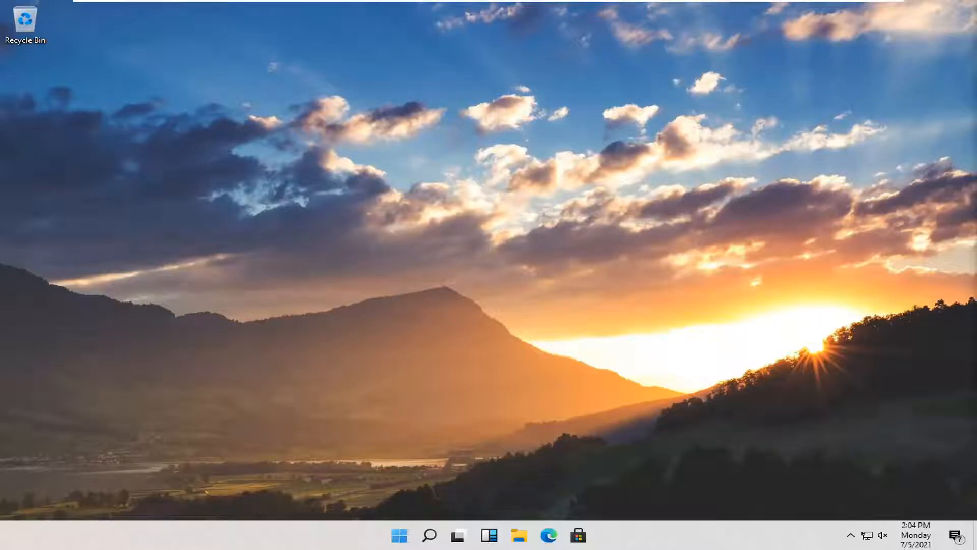
mouse_move(623, 348)
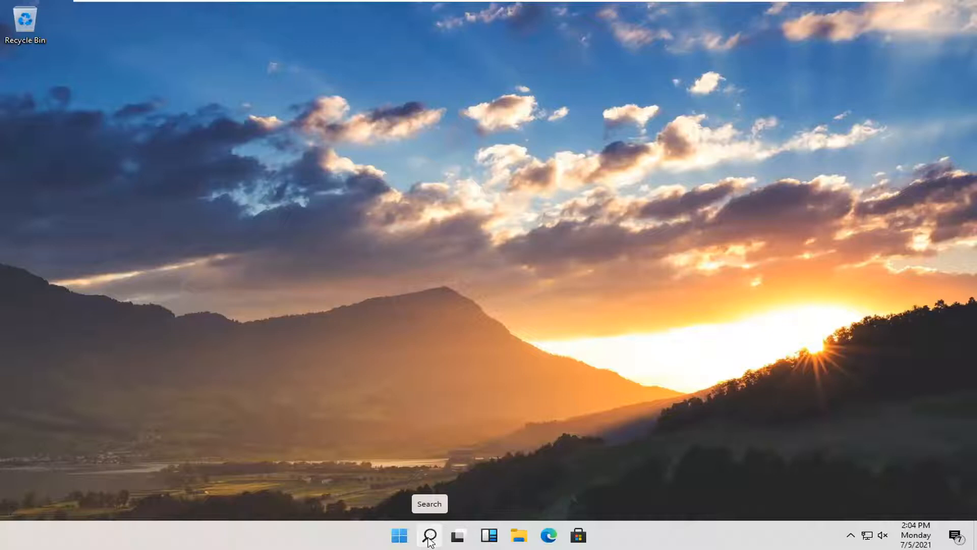
Search Windows for "user account" to find Change User Account Control settings
type("user")
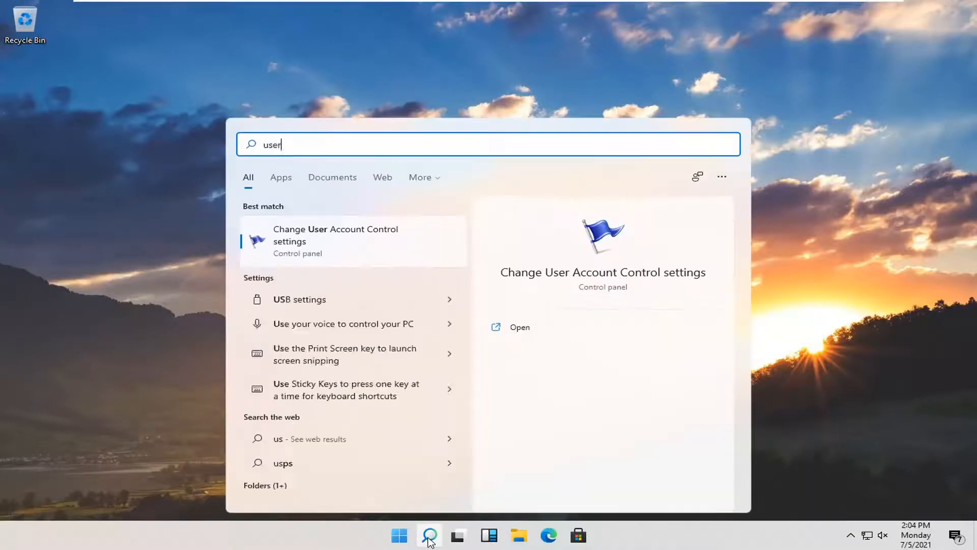
type("account")
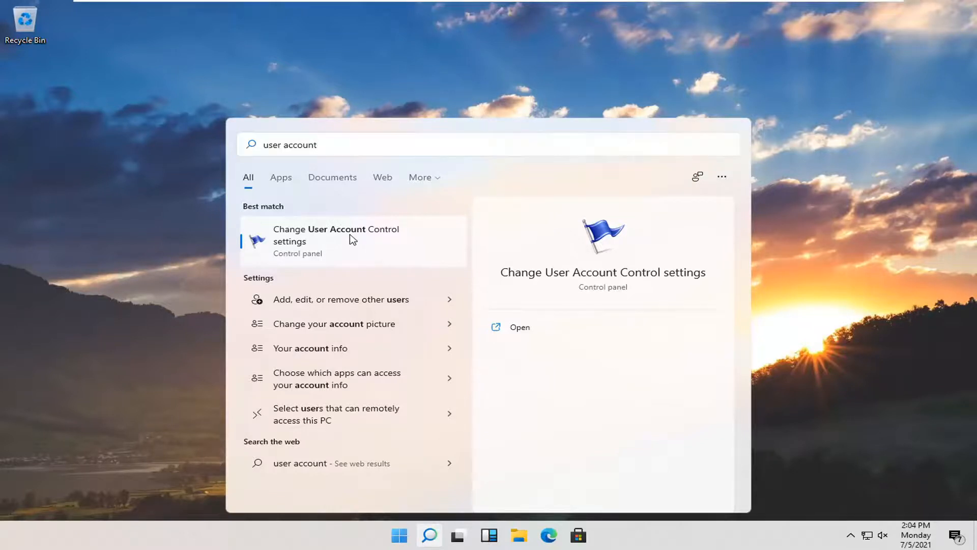
Set the UAC slider to the second notch, notify only when apps make changes, and confirm
left_click(336, 241)
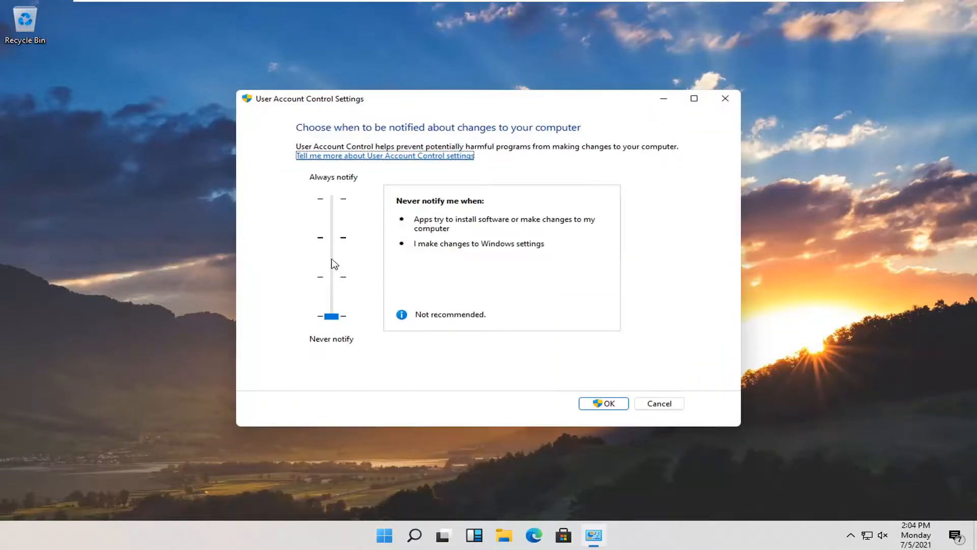
left_click_drag(331, 316, 331, 198)
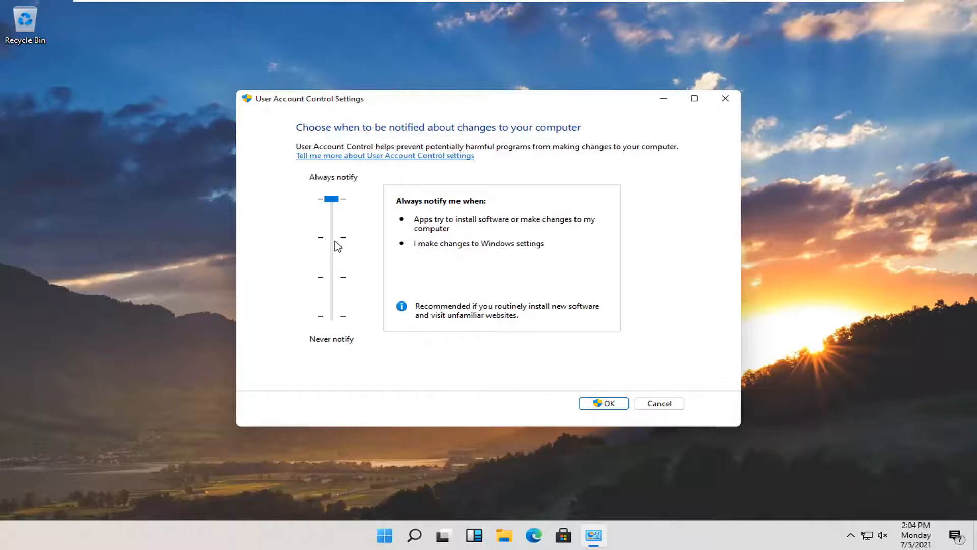
left_click_drag(331, 198, 331, 237)
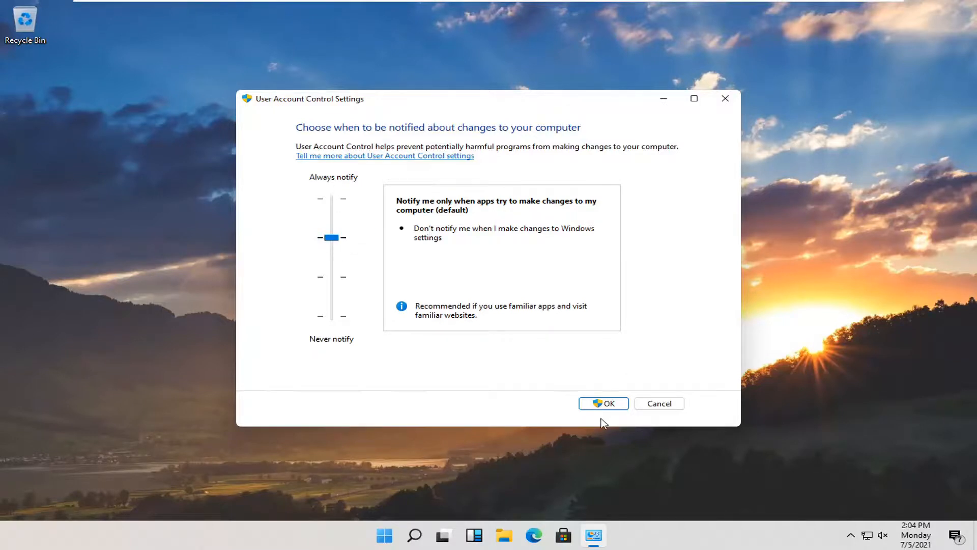
left_click(603, 404)
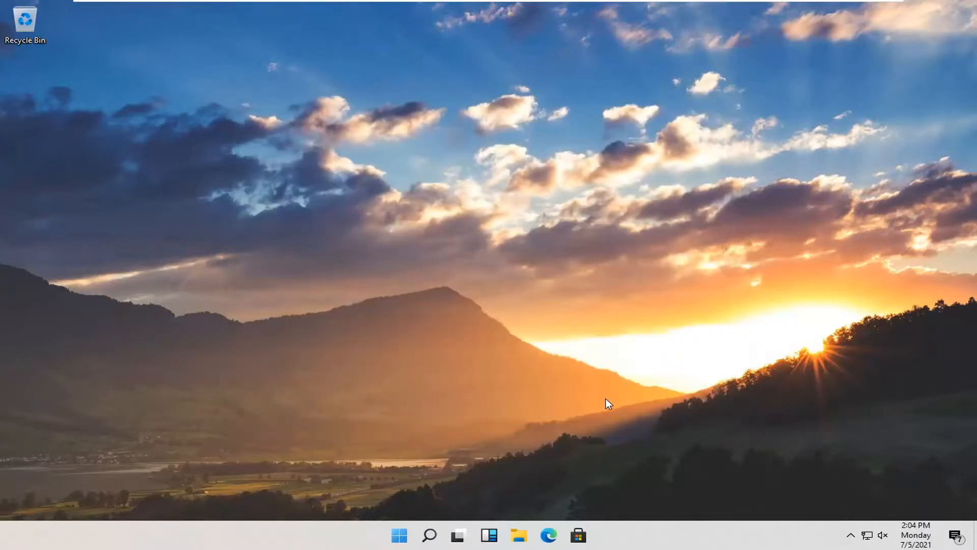